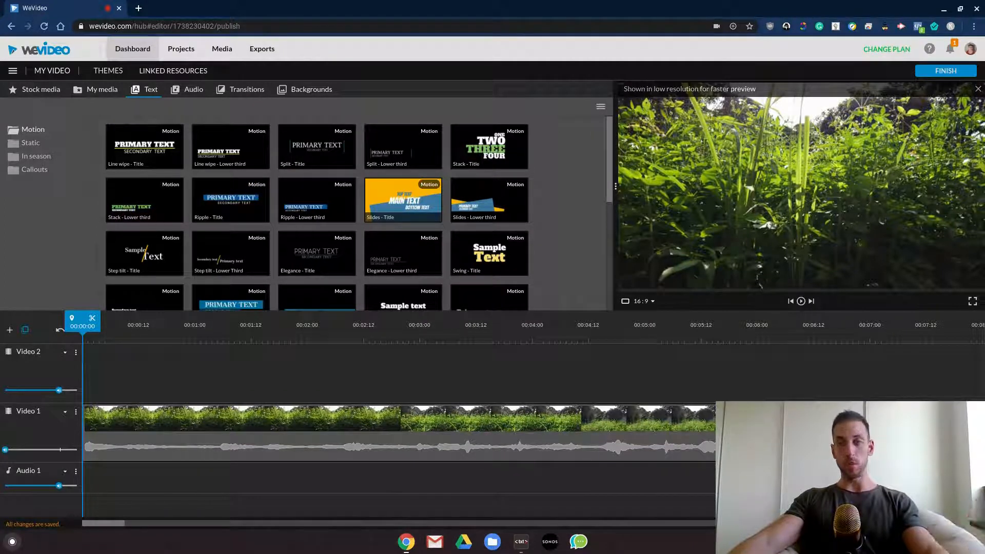
Step: Show My media and place the playhead just after the grass clip's start on Video 1
{"action": "left_click", "coordinate": [352, 424]}
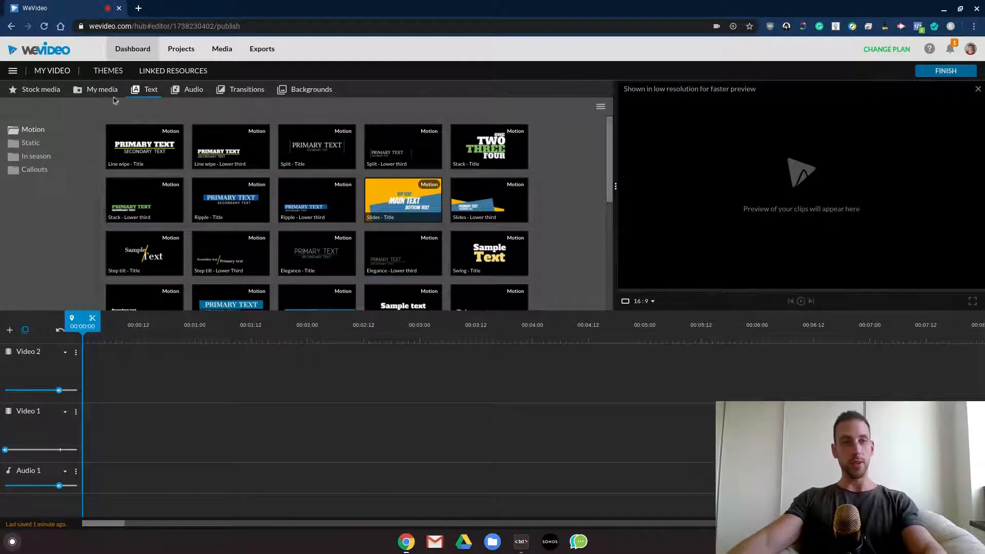
{"action": "left_click", "coordinate": [101, 90]}
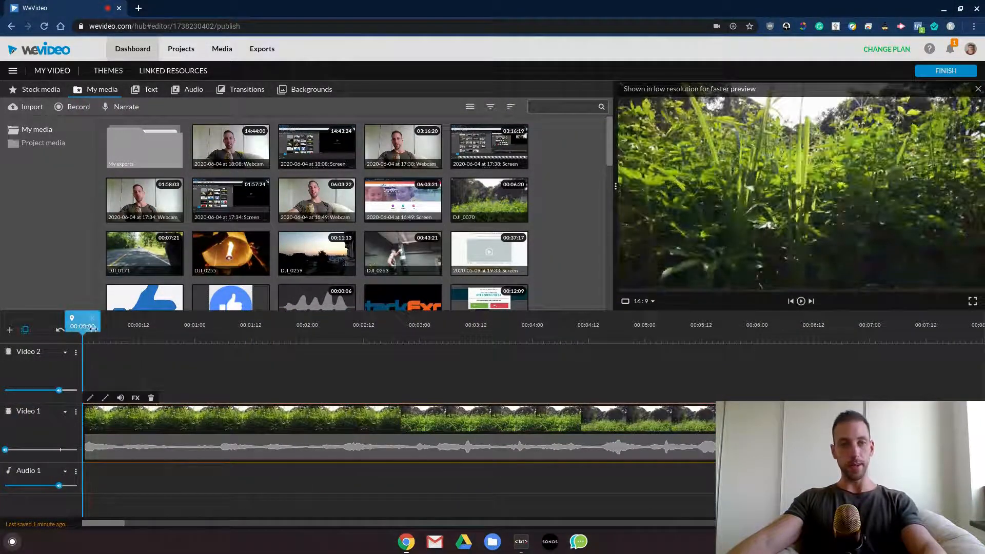
{"action": "left_click", "coordinate": [214, 325]}
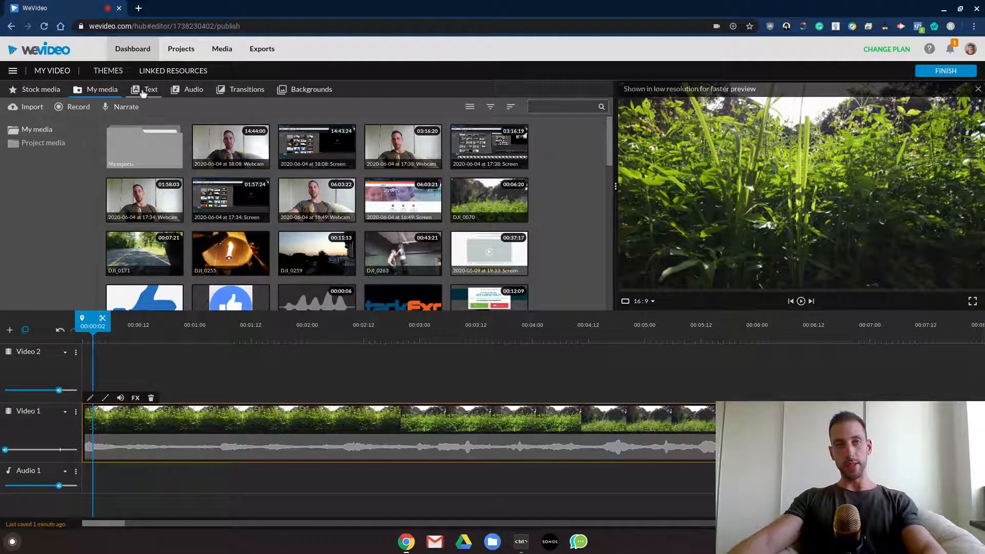
Step: Preview the Blink, Spring lower-third and Radio motion titles in the Text library
{"action": "left_click", "coordinate": [151, 89]}
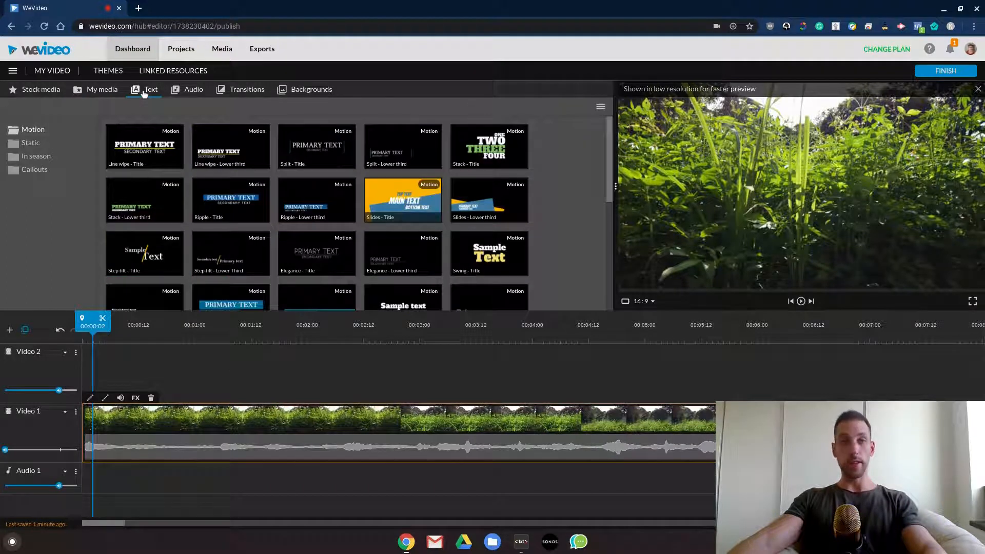
{"action": "left_click", "coordinate": [800, 301]}
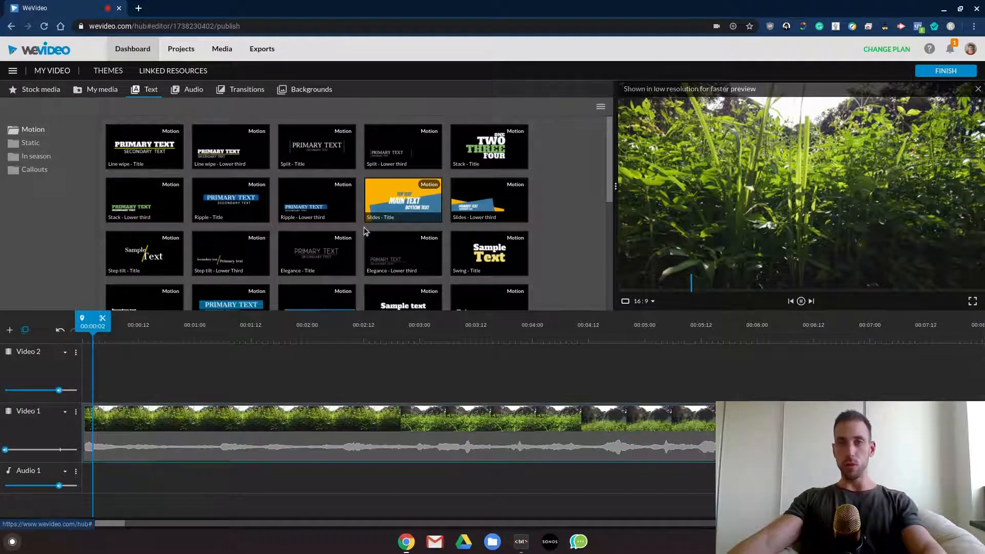
{"action": "scroll", "scroll_direction": "down", "scroll_amount": 3}
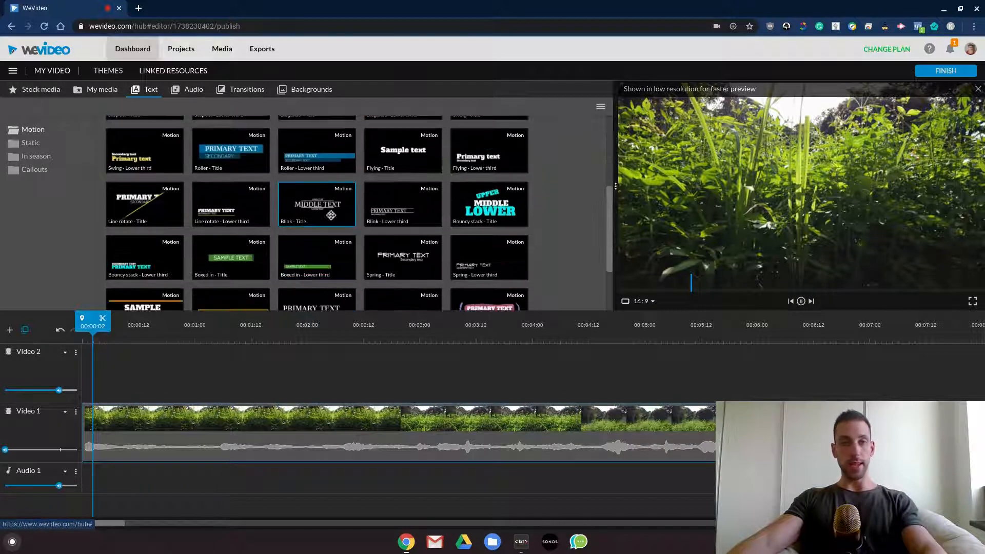
{"action": "left_click", "coordinate": [489, 204]}
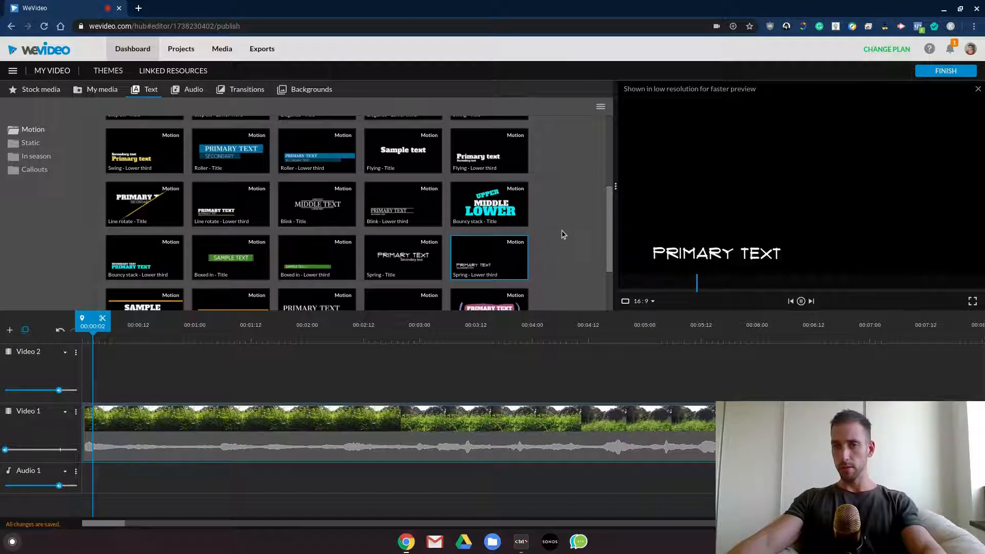
{"action": "left_click", "coordinate": [489, 204]}
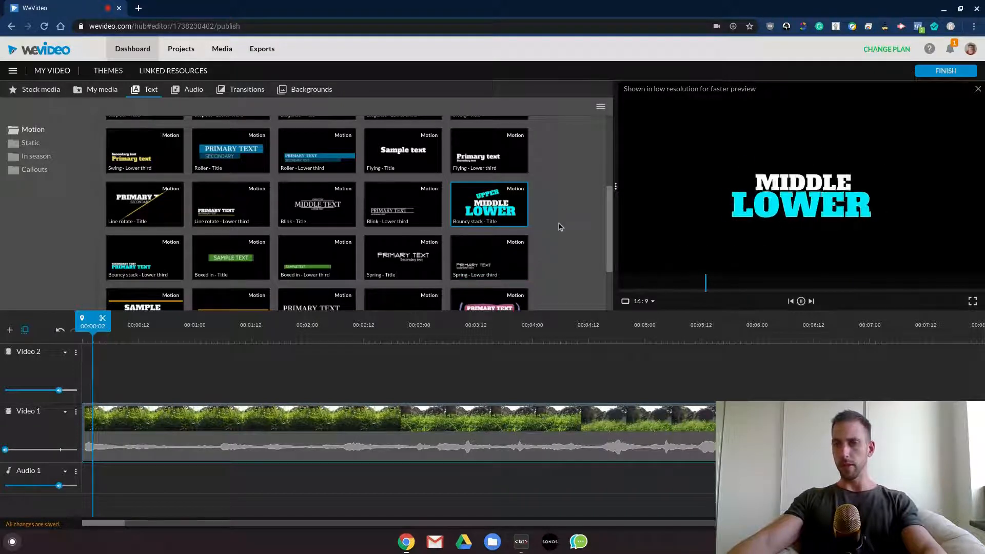
{"action": "scroll", "scroll_direction": "down", "scroll_amount": 3}
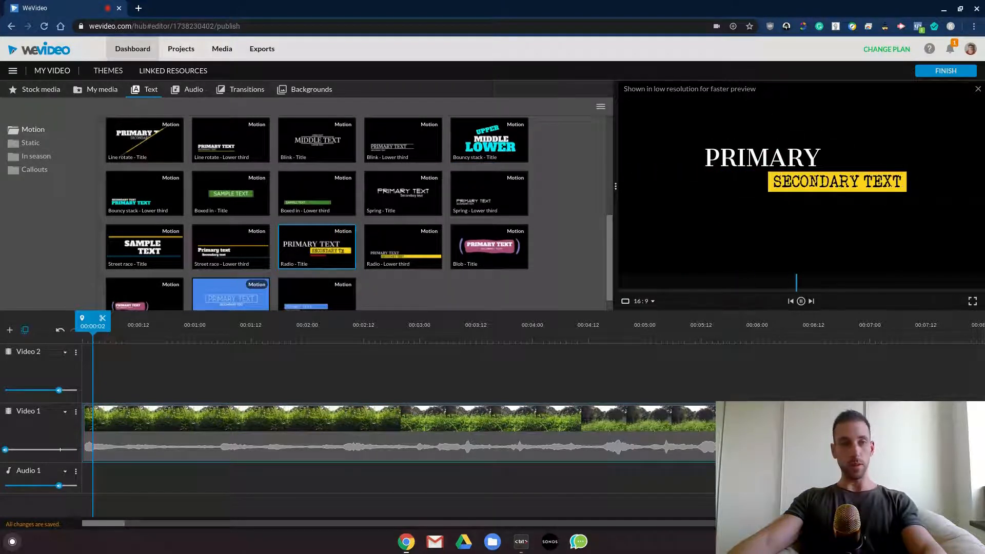
{"action": "left_click", "coordinate": [144, 193]}
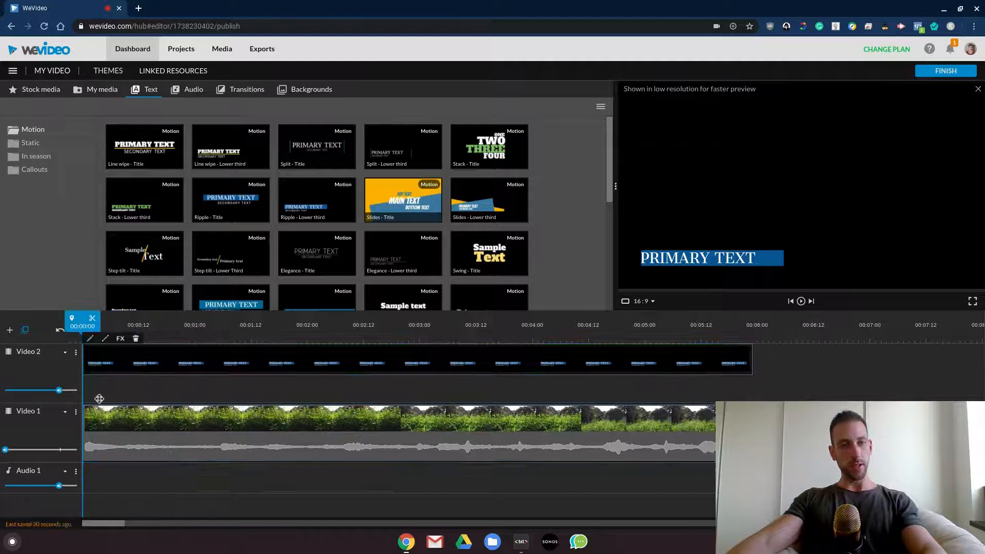
Step: Open the Ripple lower-third title on Video 2 in the title editor
{"action": "left_click", "coordinate": [76, 352]}
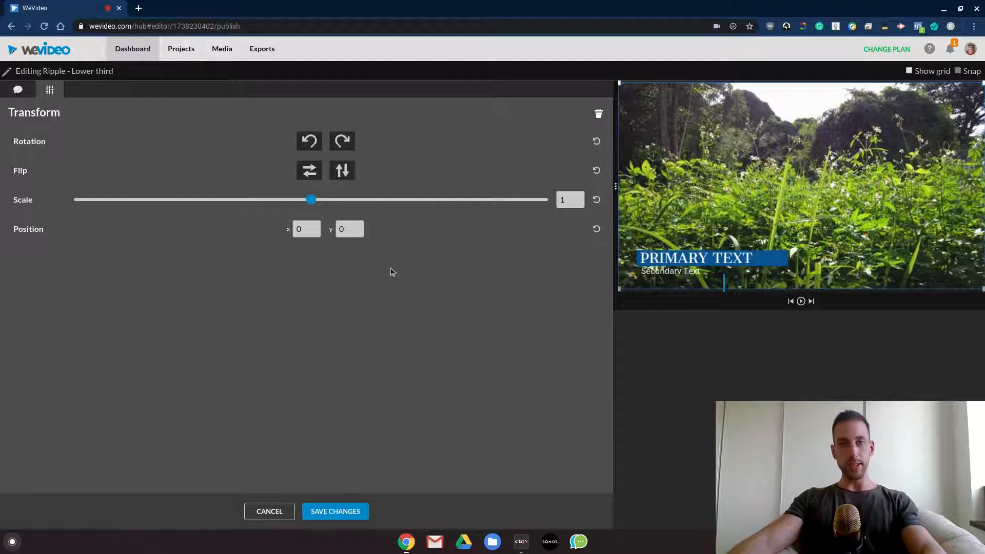
Step: Set the title's scale to 0.96 and its x position to -4
{"action": "left_click_drag", "start_coordinate": [310, 199], "coordinate": [218, 199]}
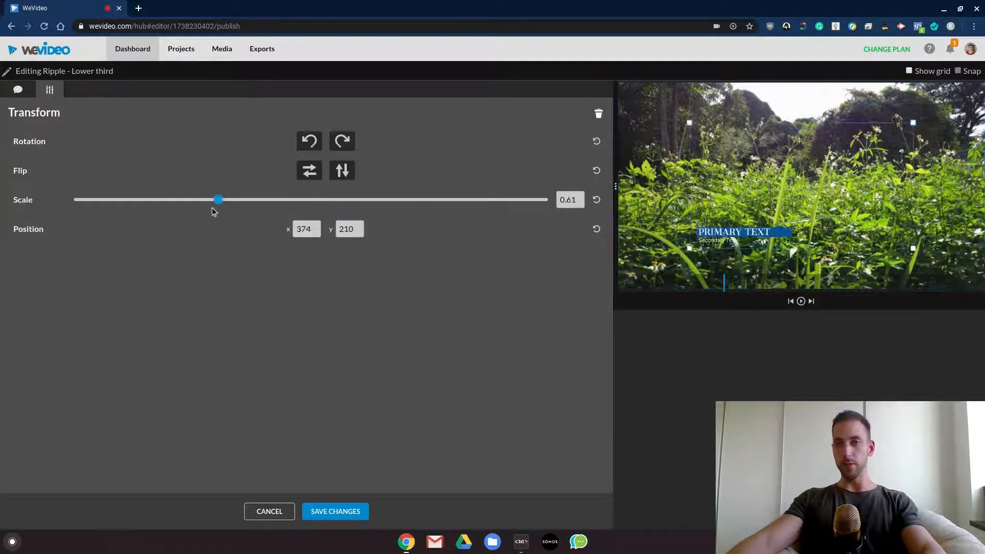
{"action": "left_click_drag", "start_coordinate": [218, 199], "coordinate": [289, 199]}
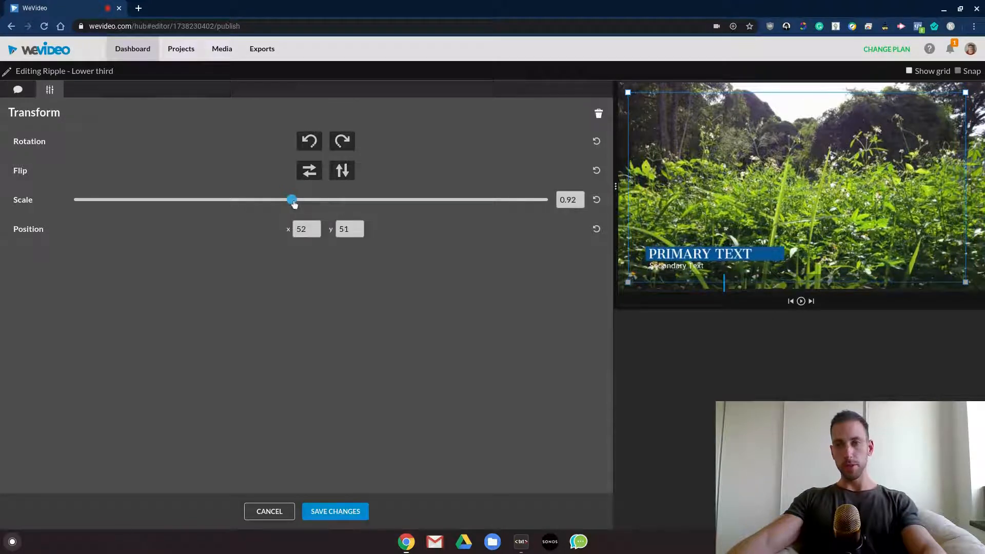
{"action": "left_click_drag", "start_coordinate": [291, 200], "coordinate": [301, 200]}
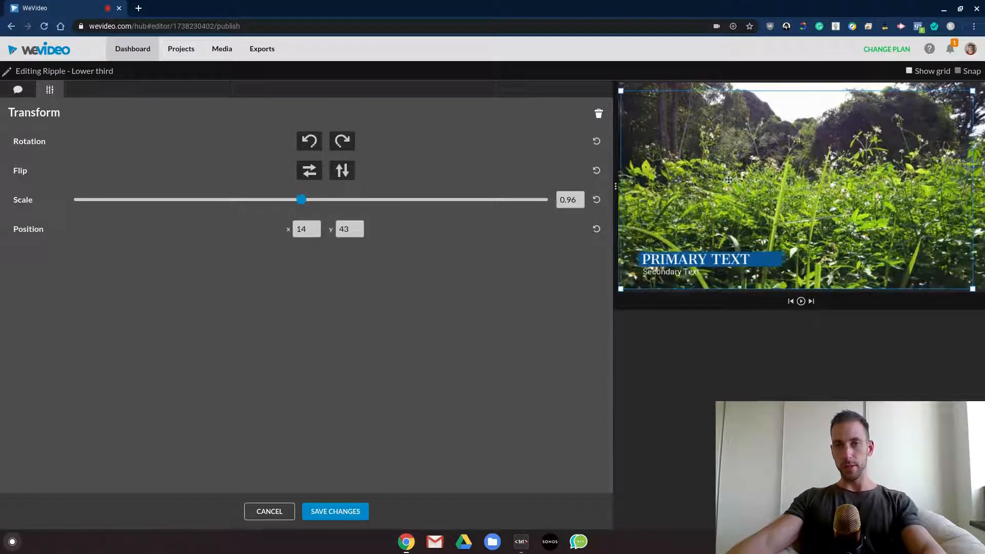
{"action": "type", "text": "-4"}
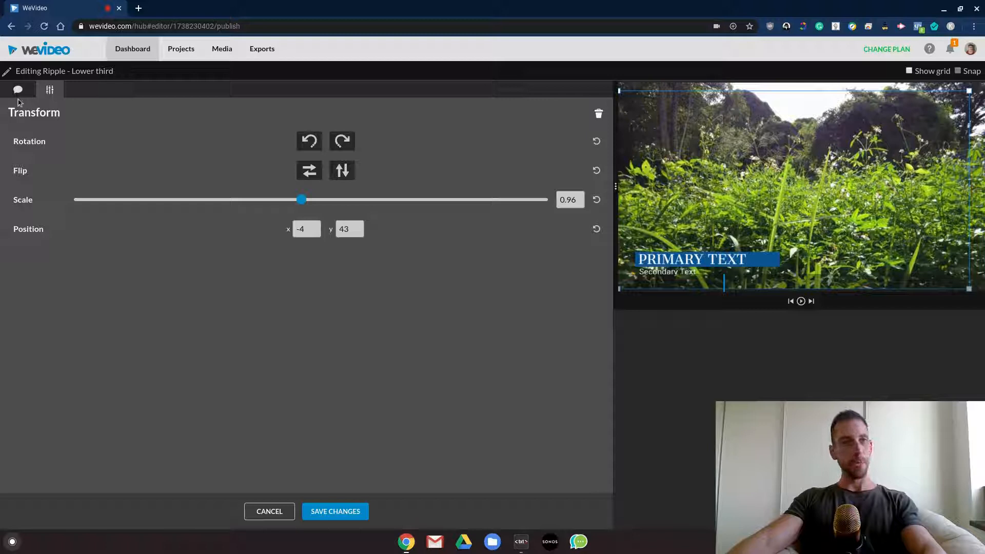
Step: Enter 'Amazing Tall Grass' as the main line and 'In Thailand' below it
{"action": "left_click", "coordinate": [18, 89]}
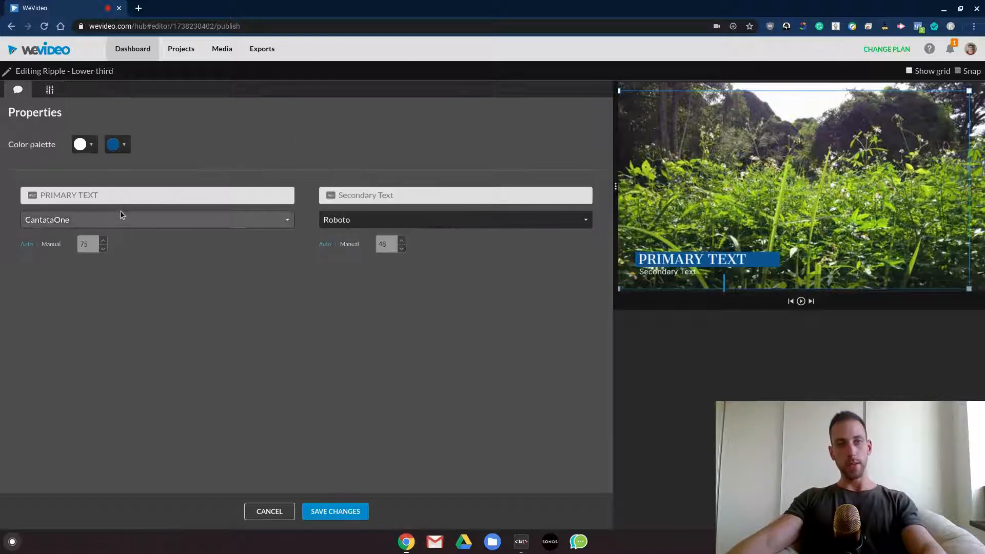
{"action": "left_click", "coordinate": [157, 195]}
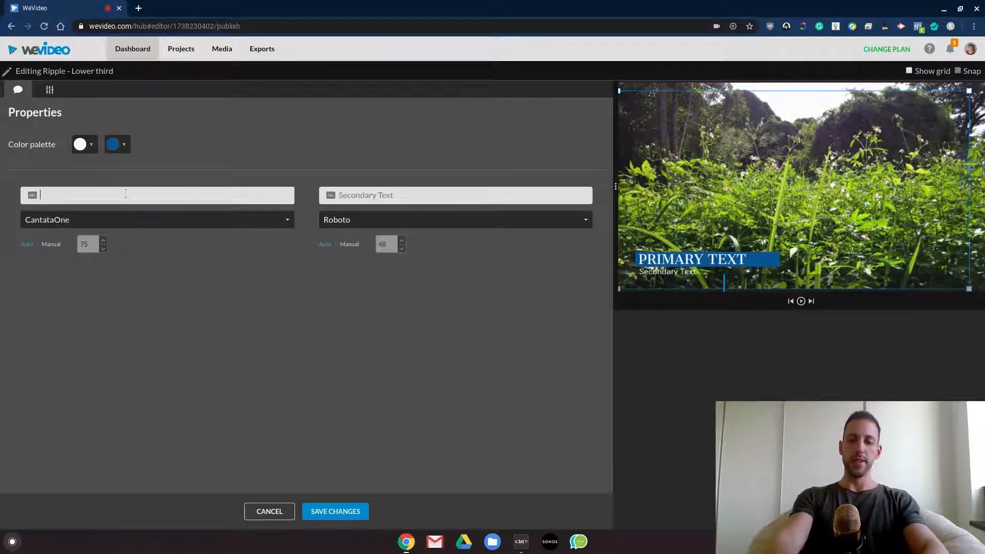
{"action": "type", "text": "Amazing Tall G"}
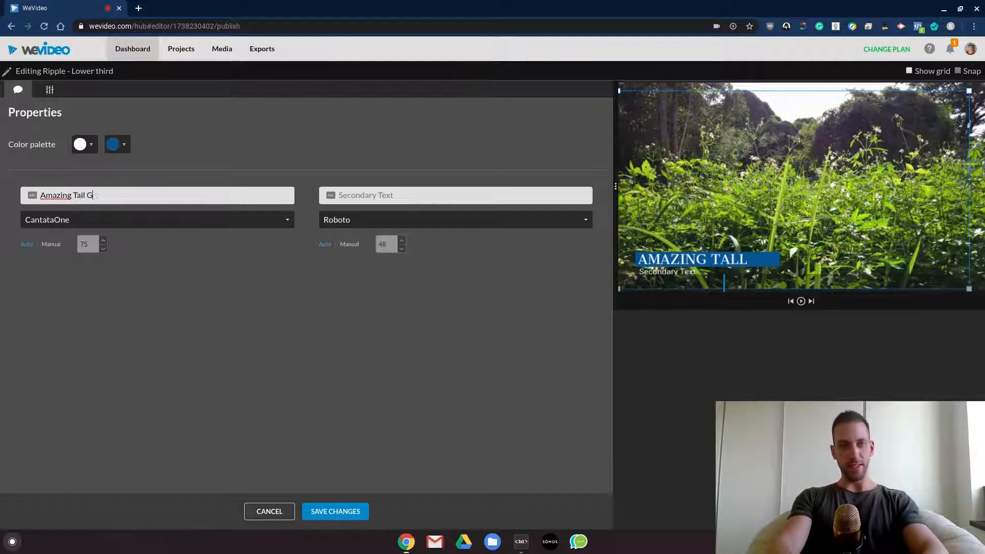
{"action": "type", "text": "rass"}
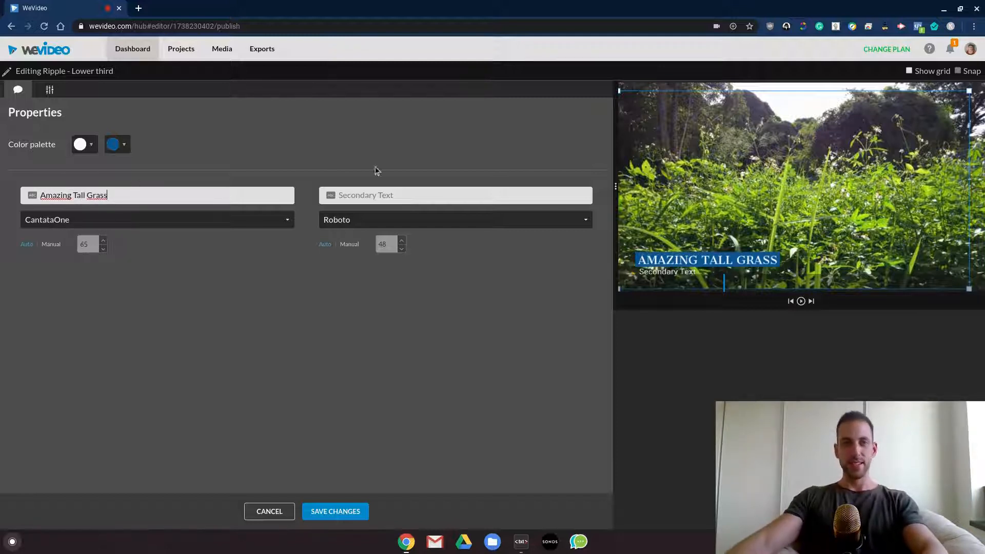
{"action": "type", "text": "In Thailand"}
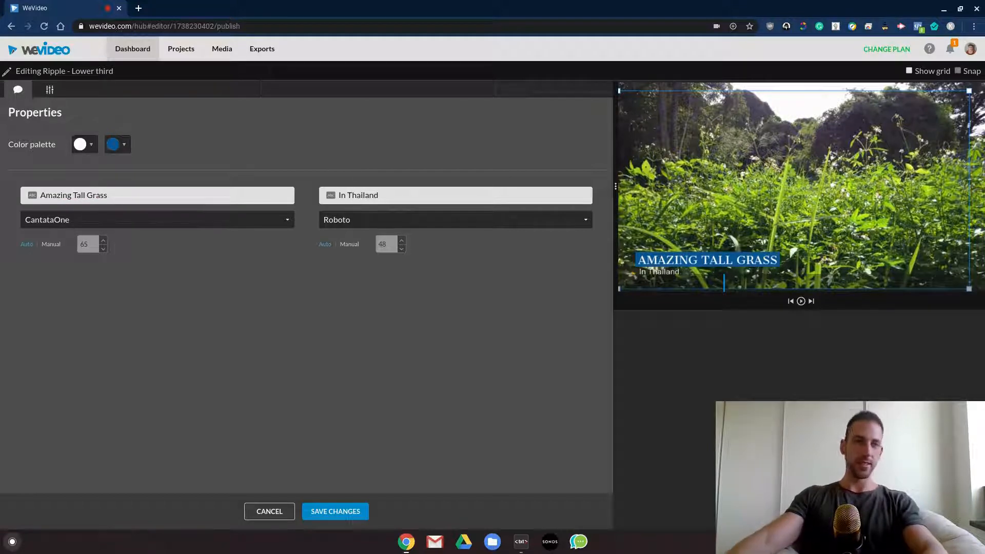
Step: Make the title band red after trying green and orange, then save the title
{"action": "left_click", "coordinate": [118, 144]}
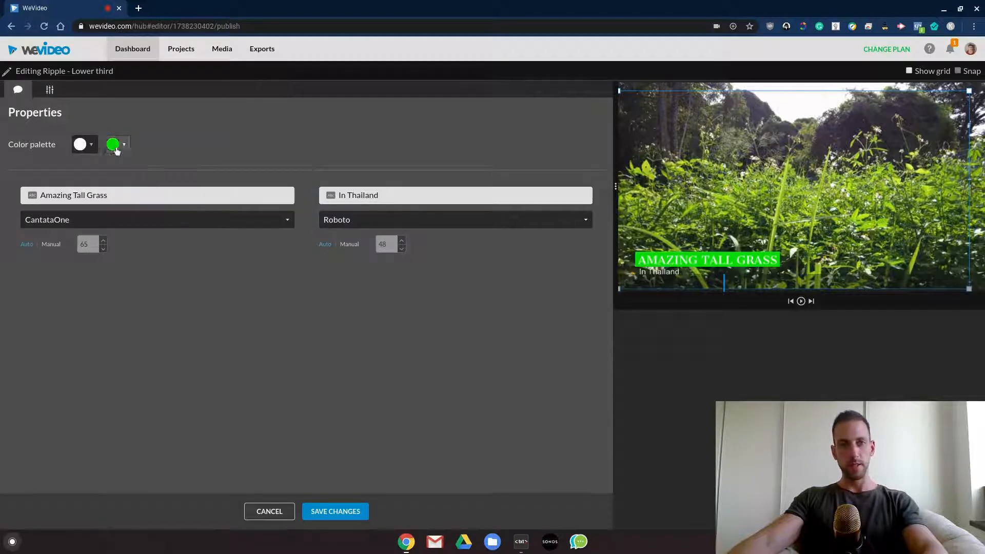
{"action": "left_click", "coordinate": [113, 144]}
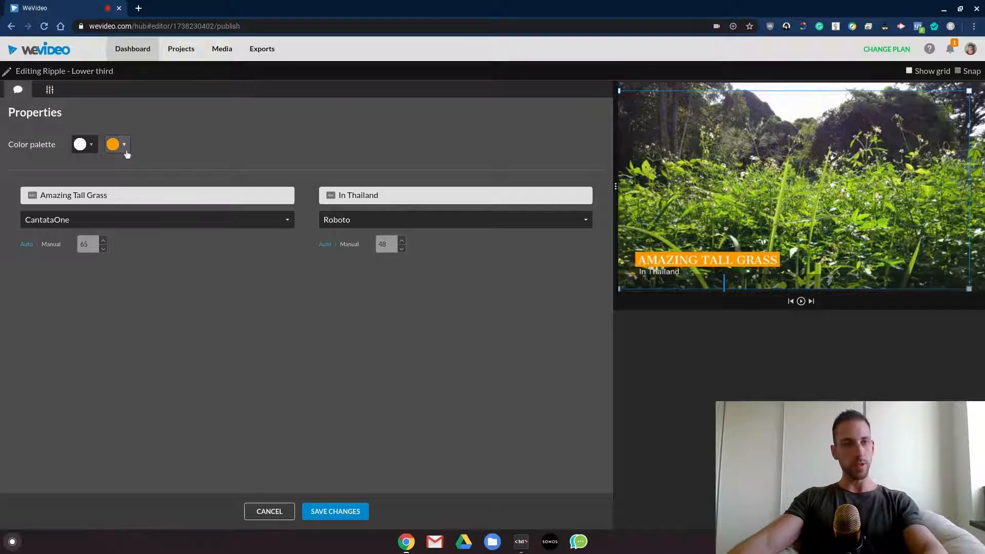
{"action": "left_click", "coordinate": [113, 143]}
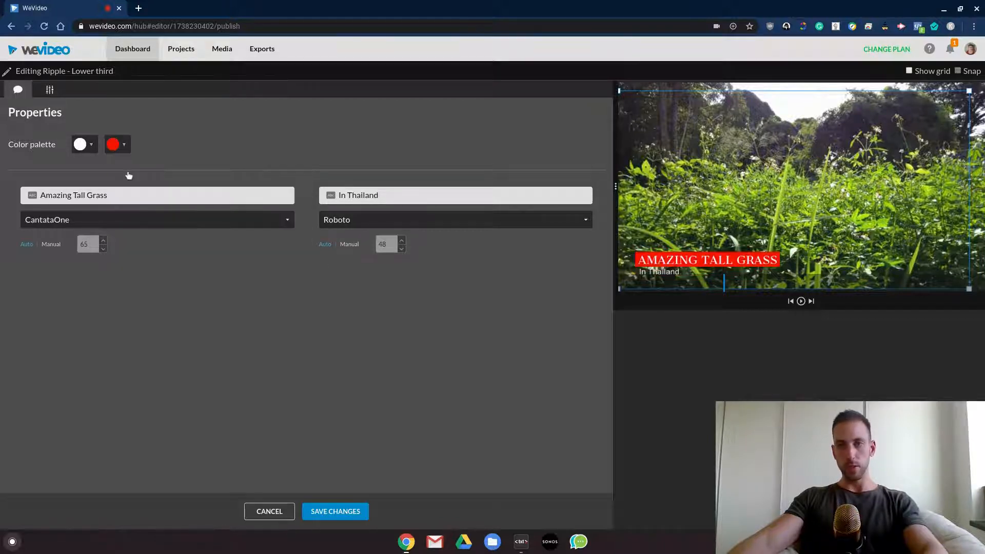
{"action": "mouse_move", "coordinate": [280, 378]}
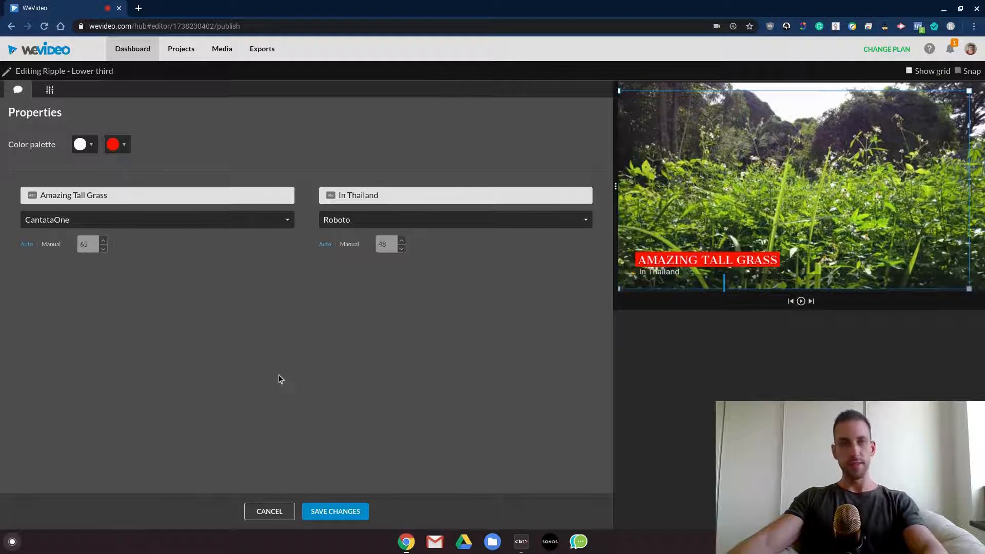
{"action": "left_click", "coordinate": [335, 511]}
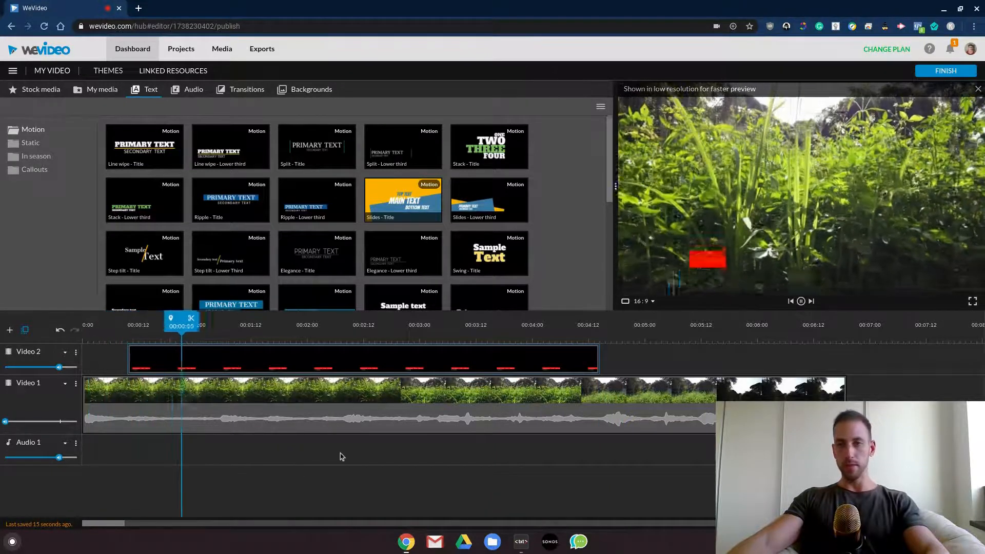
Step: Shorten the Video 2 title clip to start slightly later and end near four seconds
{"action": "left_click", "coordinate": [407, 339]}
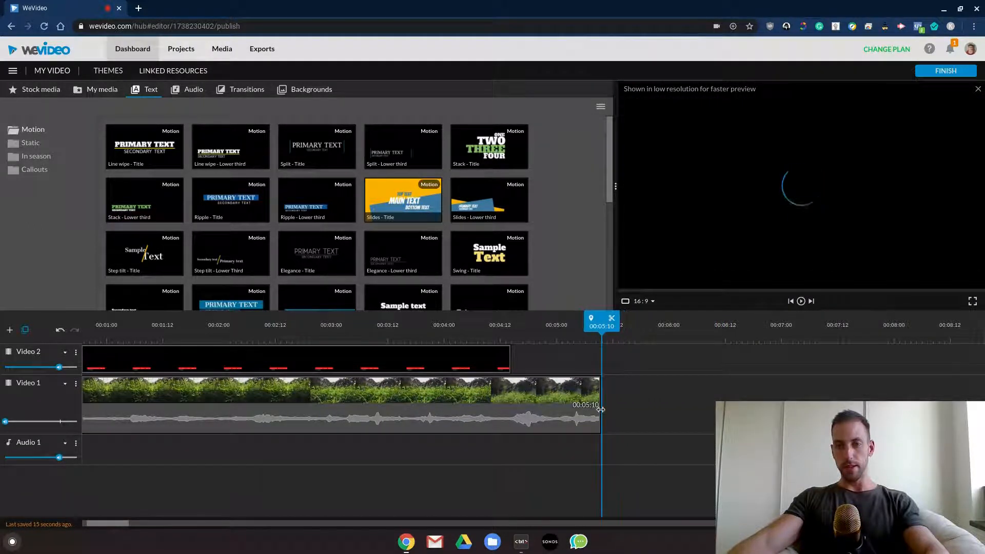
Step: Trim the grass clip's right edge to end near 00:05:10
{"action": "left_click_drag", "start_coordinate": [599, 408], "coordinate": [621, 415]}
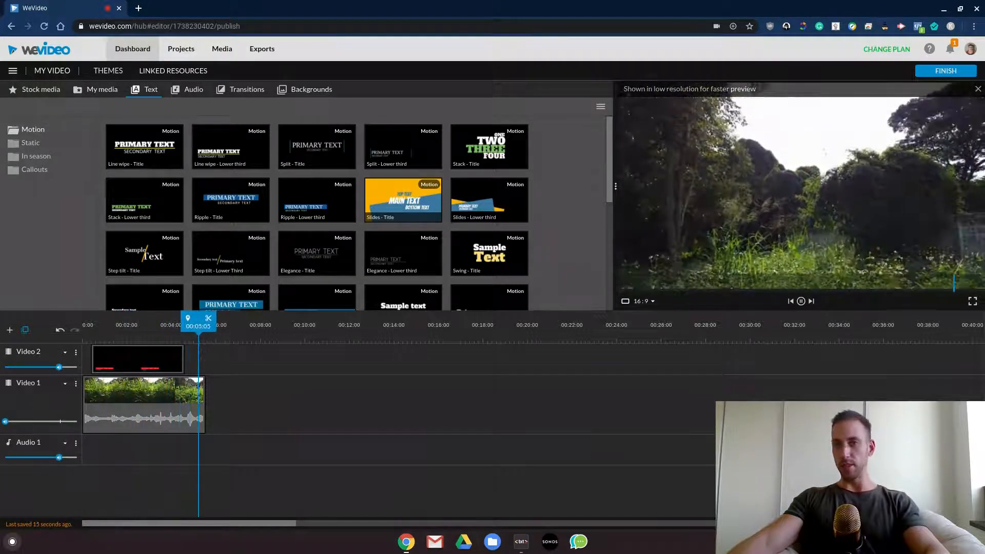
{"action": "left_click", "coordinate": [801, 301]}
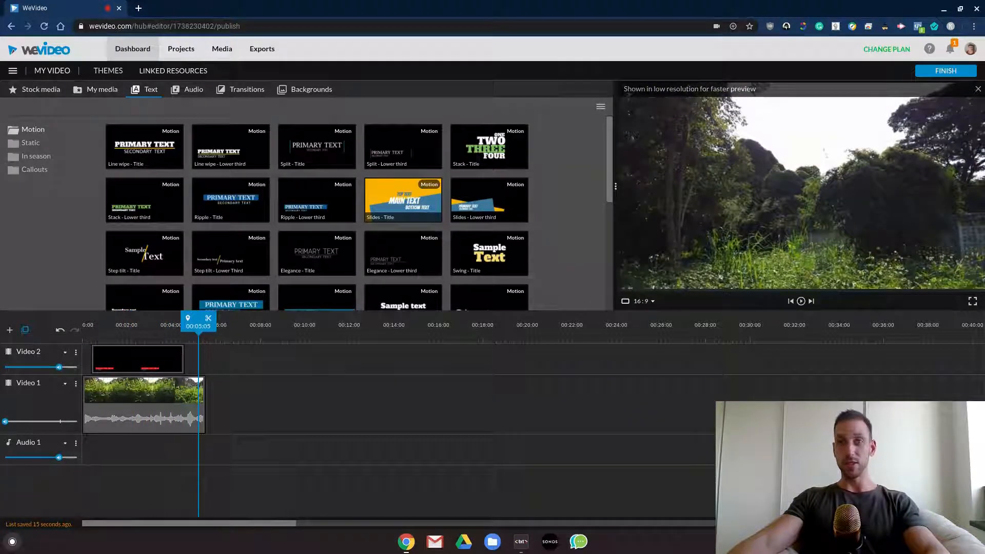